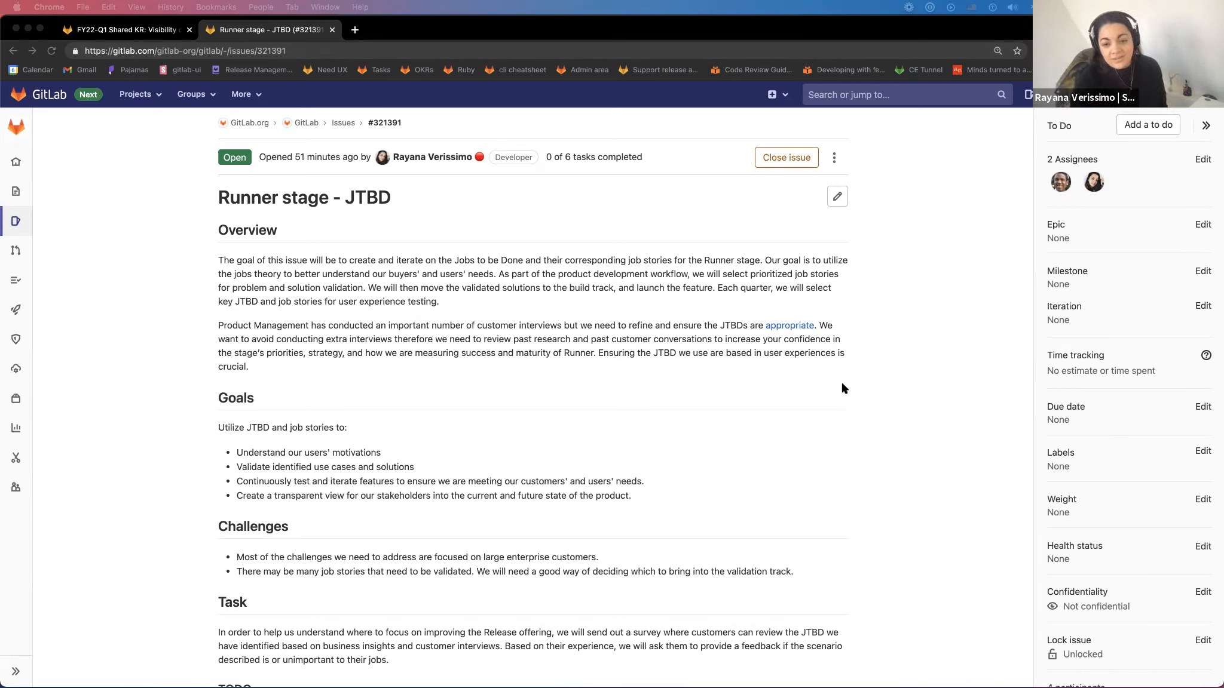
pyautogui.moveTo(826, 397)
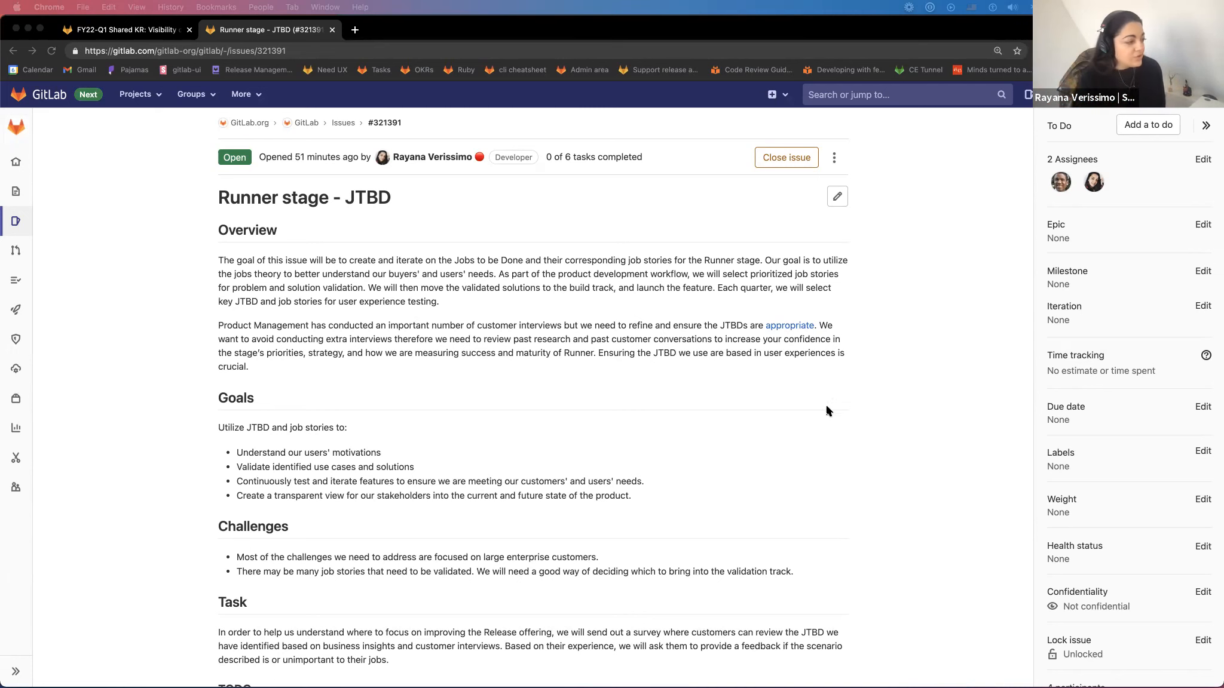
pyautogui.moveTo(769, 435)
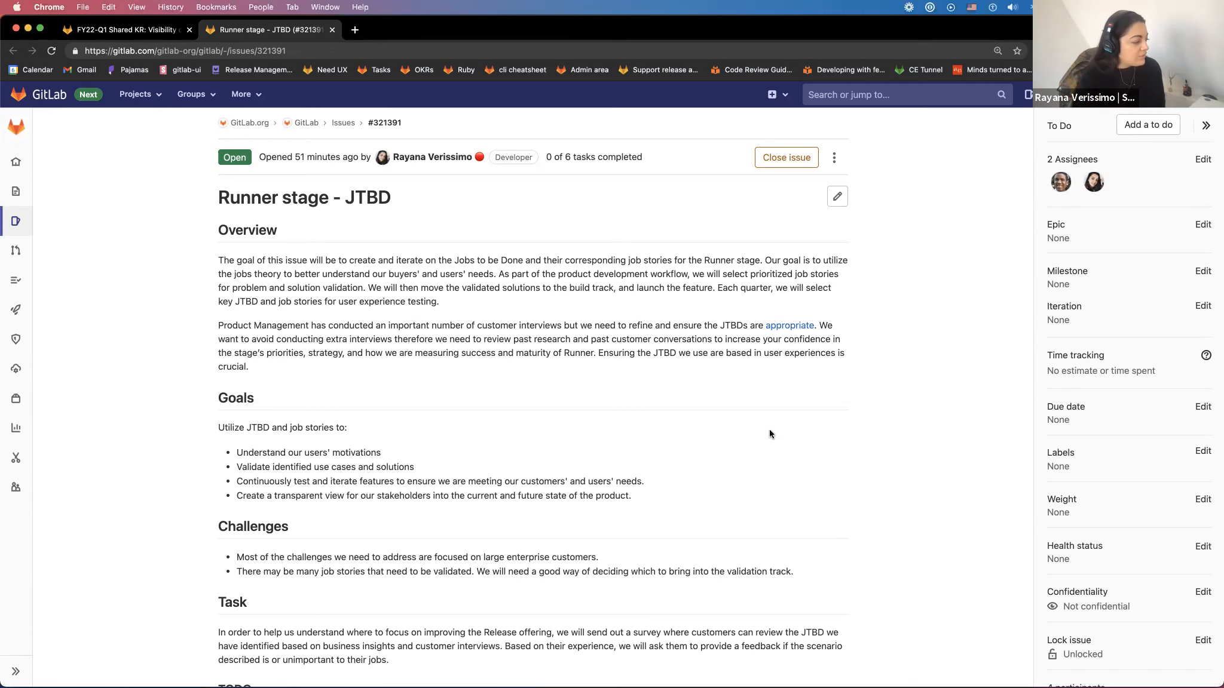
# - Scroll the Category Direction – Runner page past the overview video and Organizational Adoption Journey to Top Vision Item(s)
pyautogui.scroll(-3)
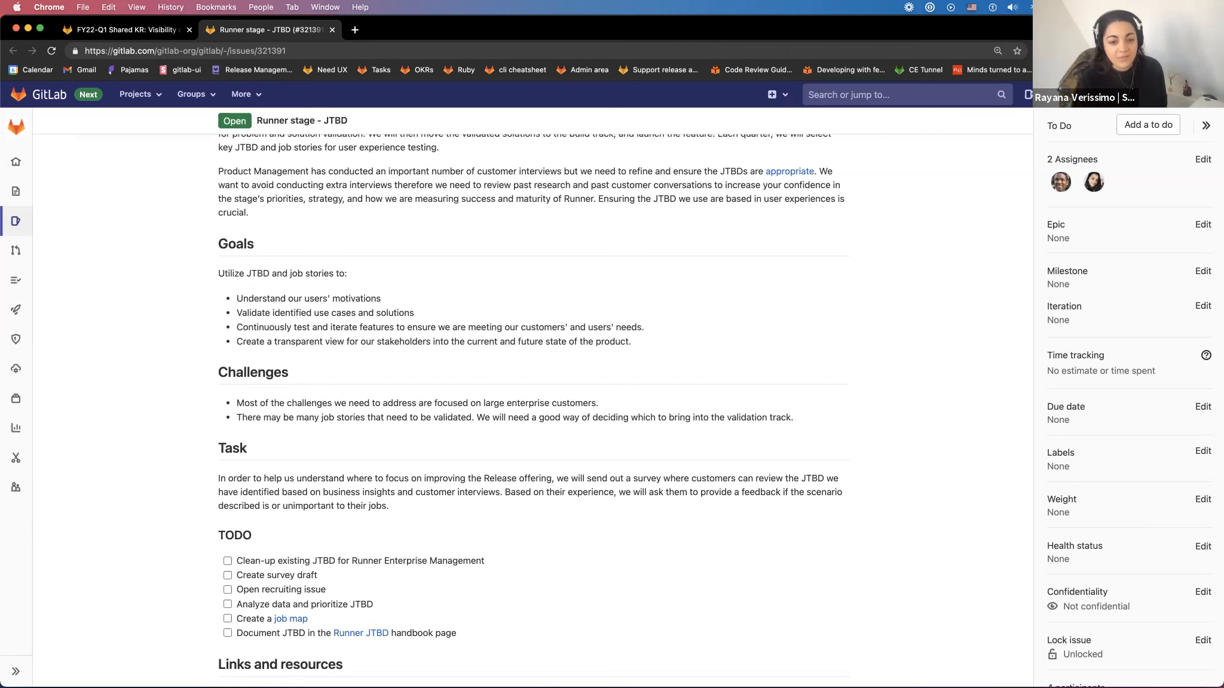
pyautogui.scroll(-3)
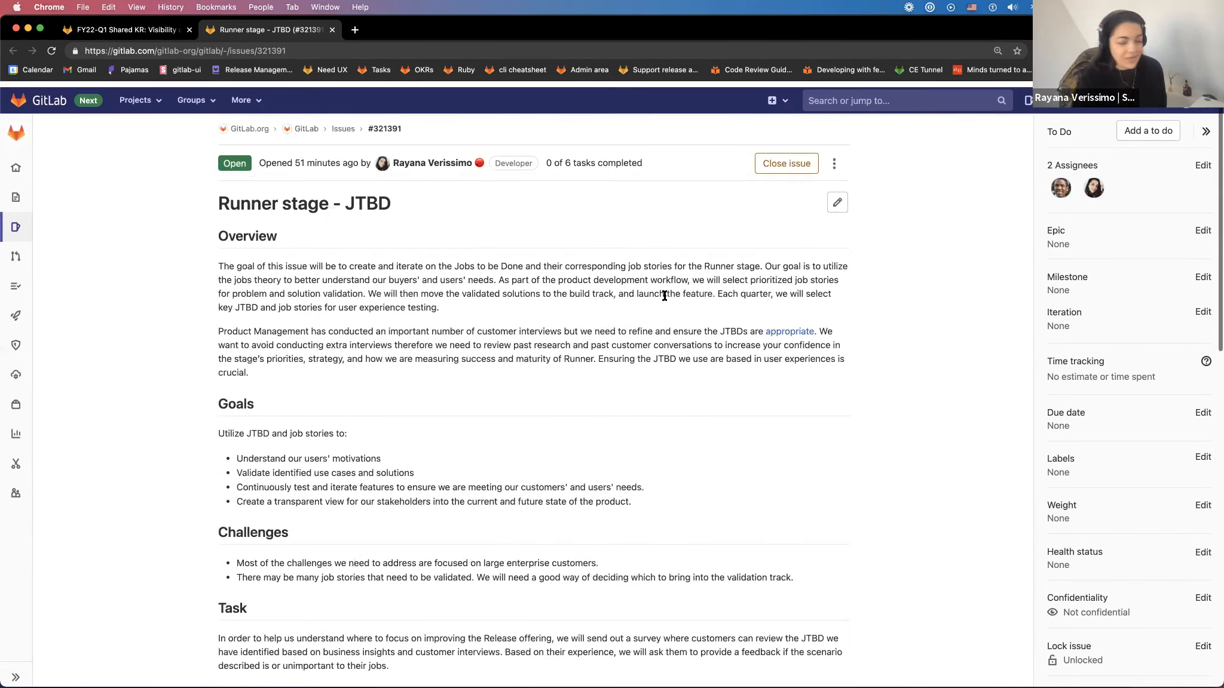
pyautogui.scroll(-3)
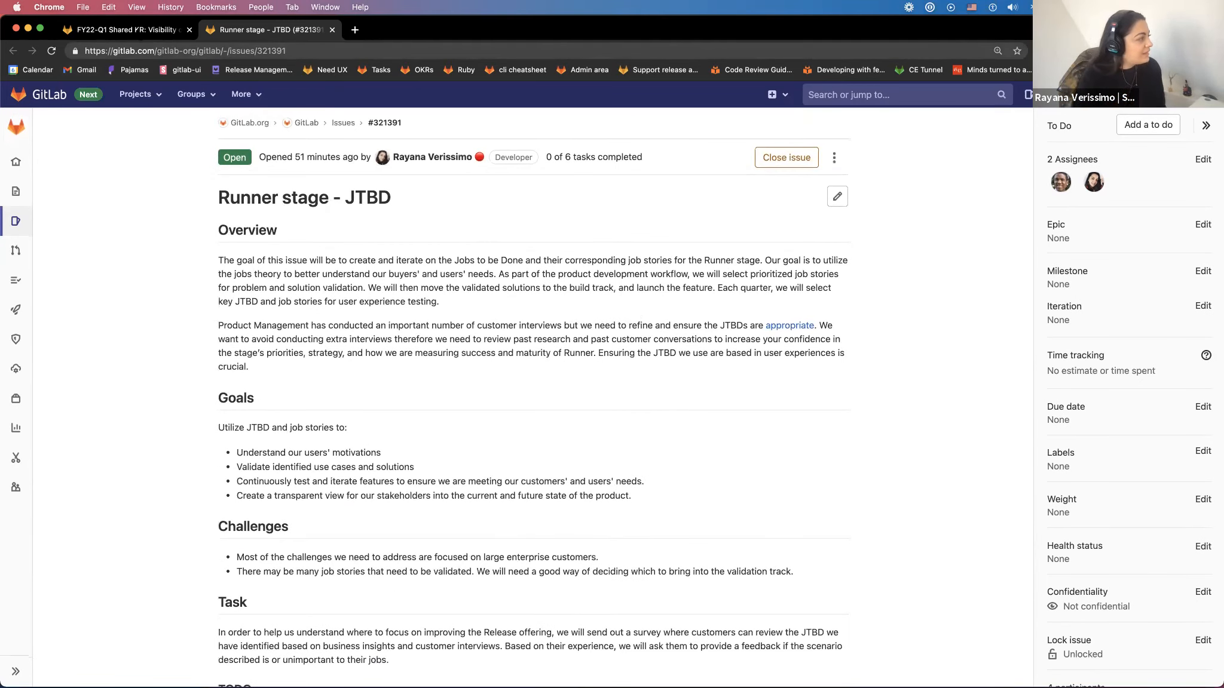
pyautogui.click(118, 28)
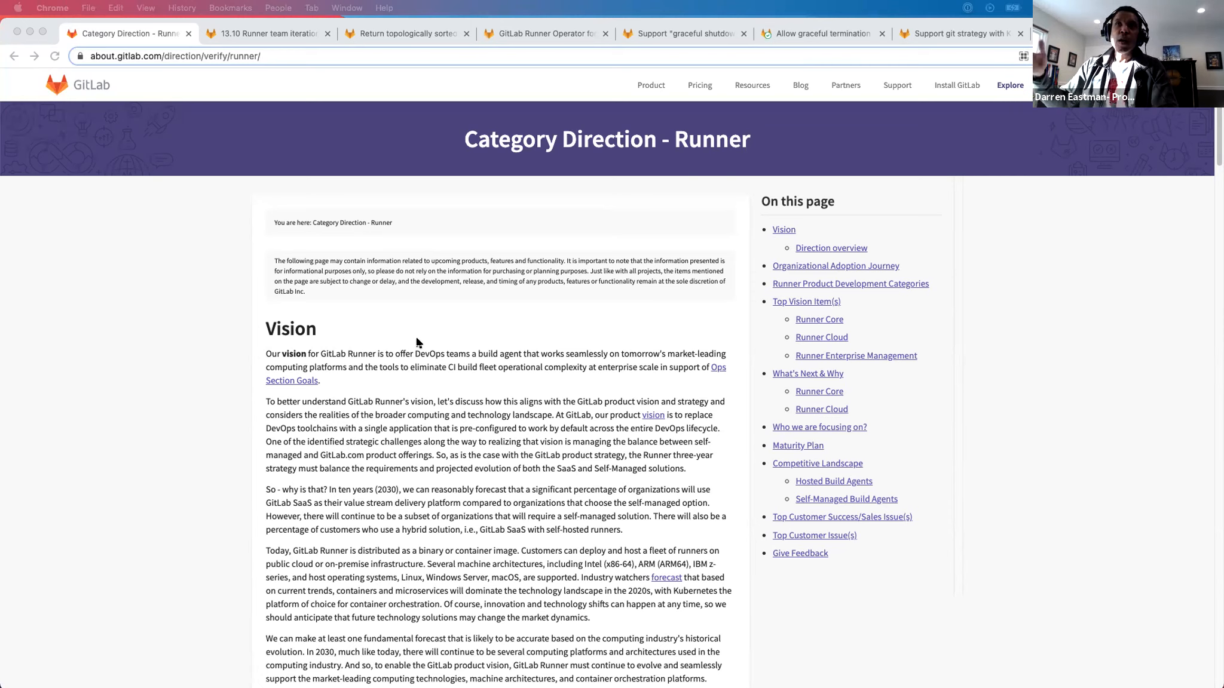
pyautogui.moveTo(227, 149)
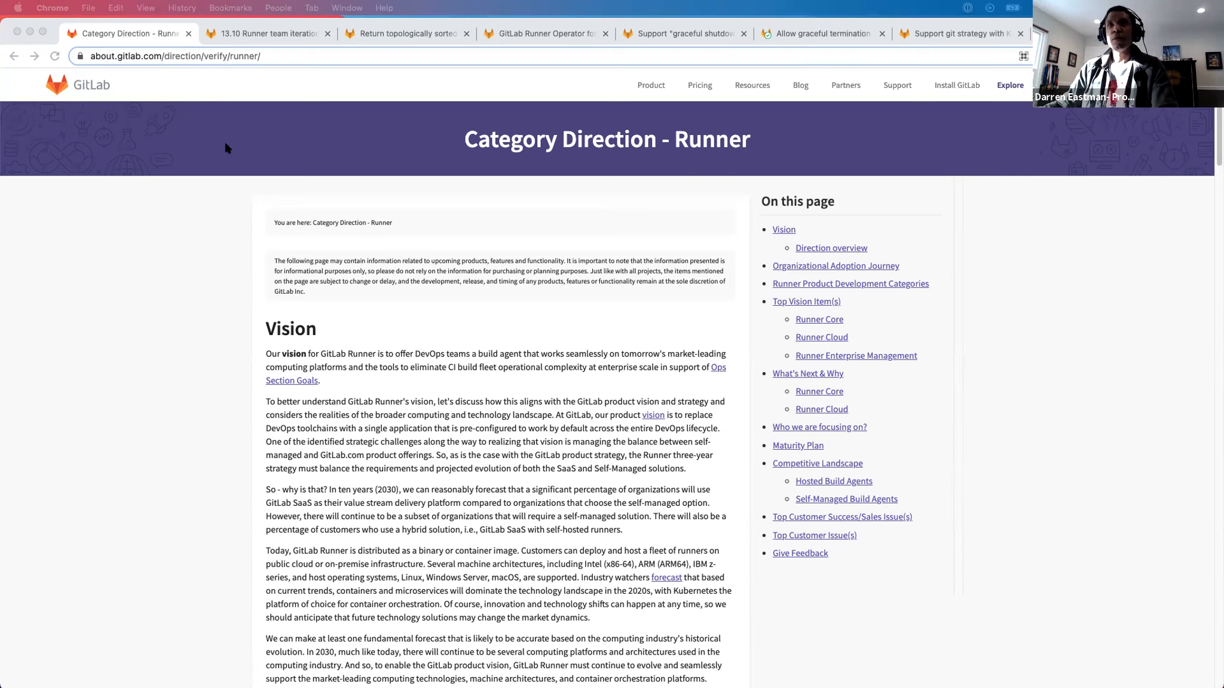
pyautogui.moveTo(286, 233)
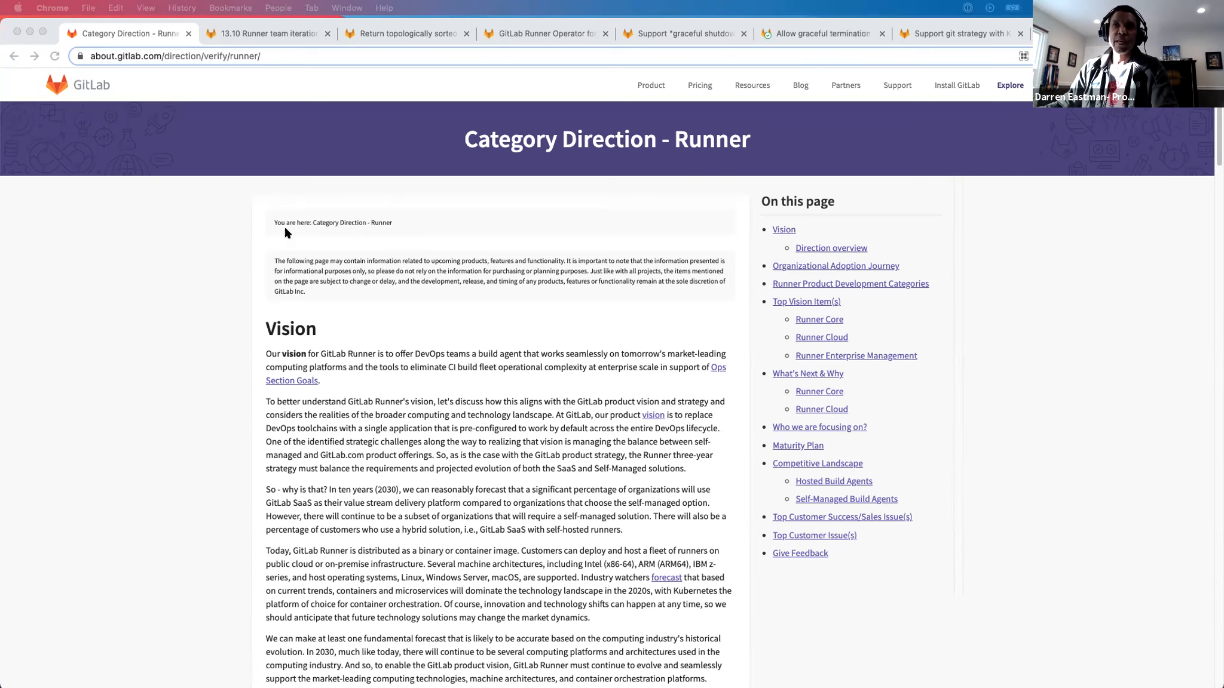
pyautogui.scroll(-3)
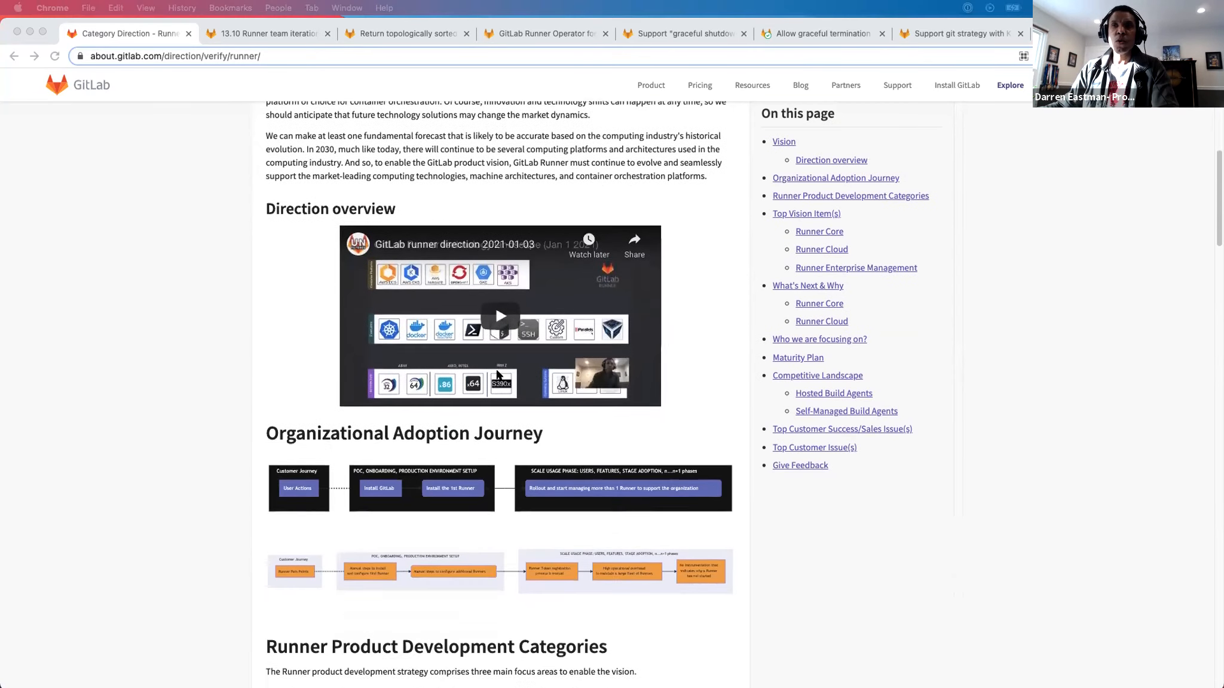
pyautogui.scroll(-3)
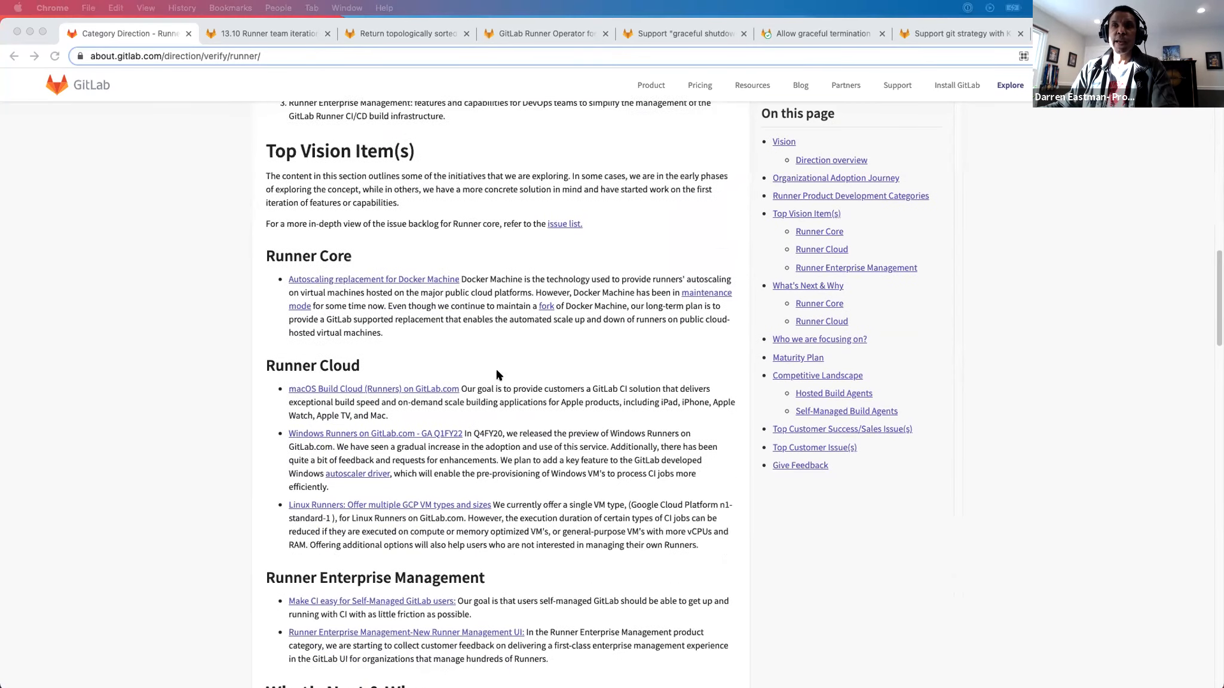
pyautogui.scroll(-3)
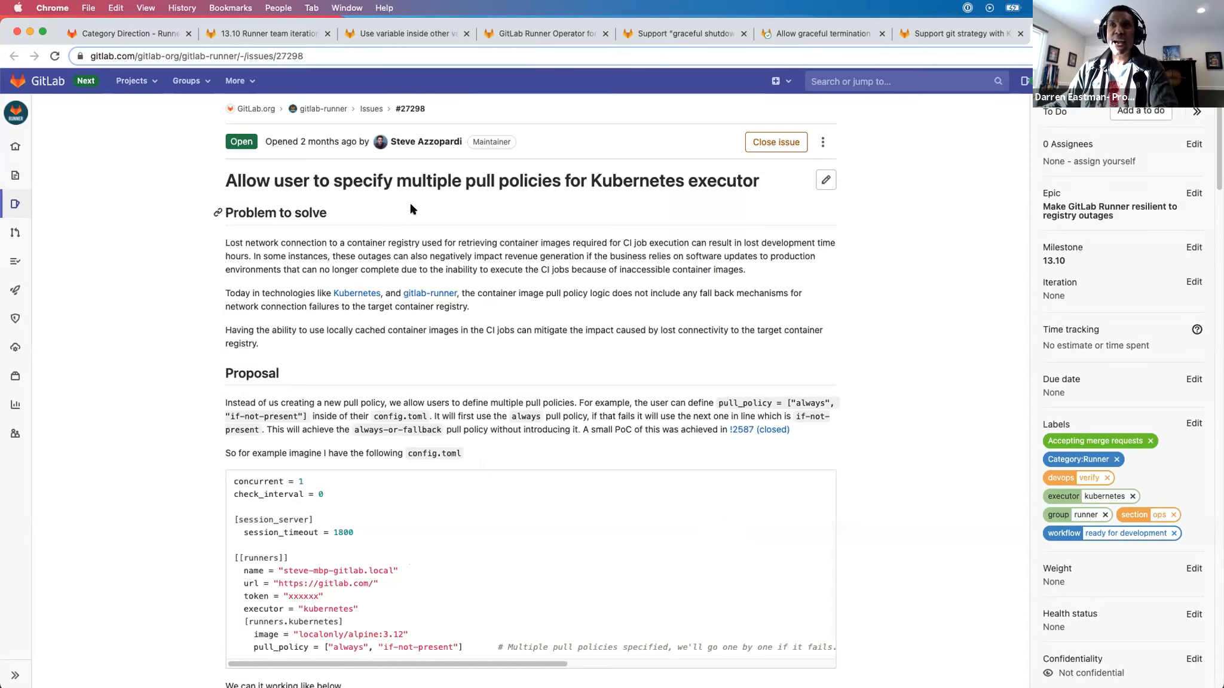
pyautogui.moveTo(646, 209)
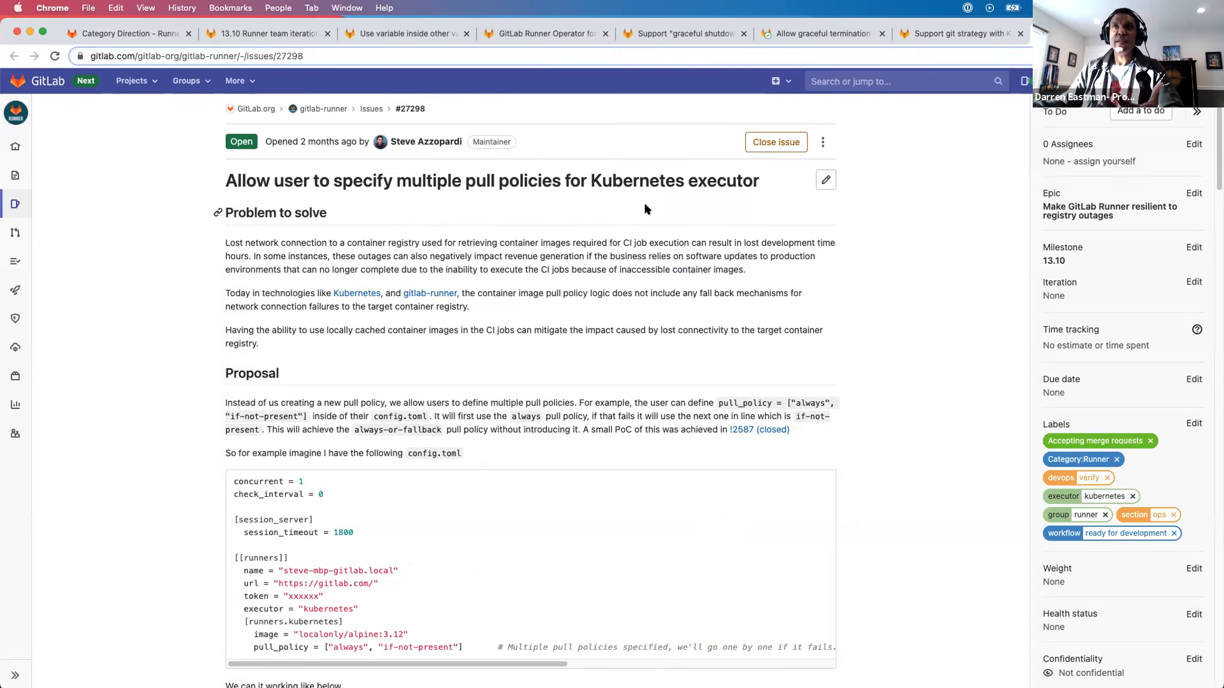
pyautogui.moveTo(326, 196)
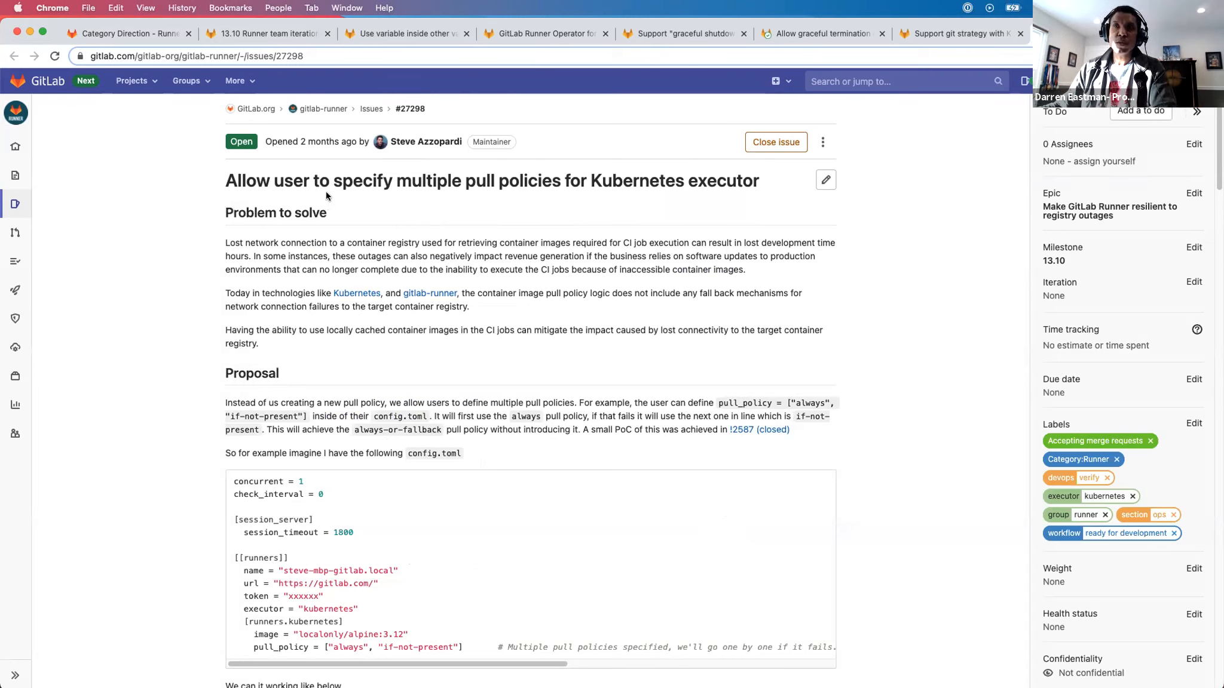
pyautogui.moveTo(426, 141)
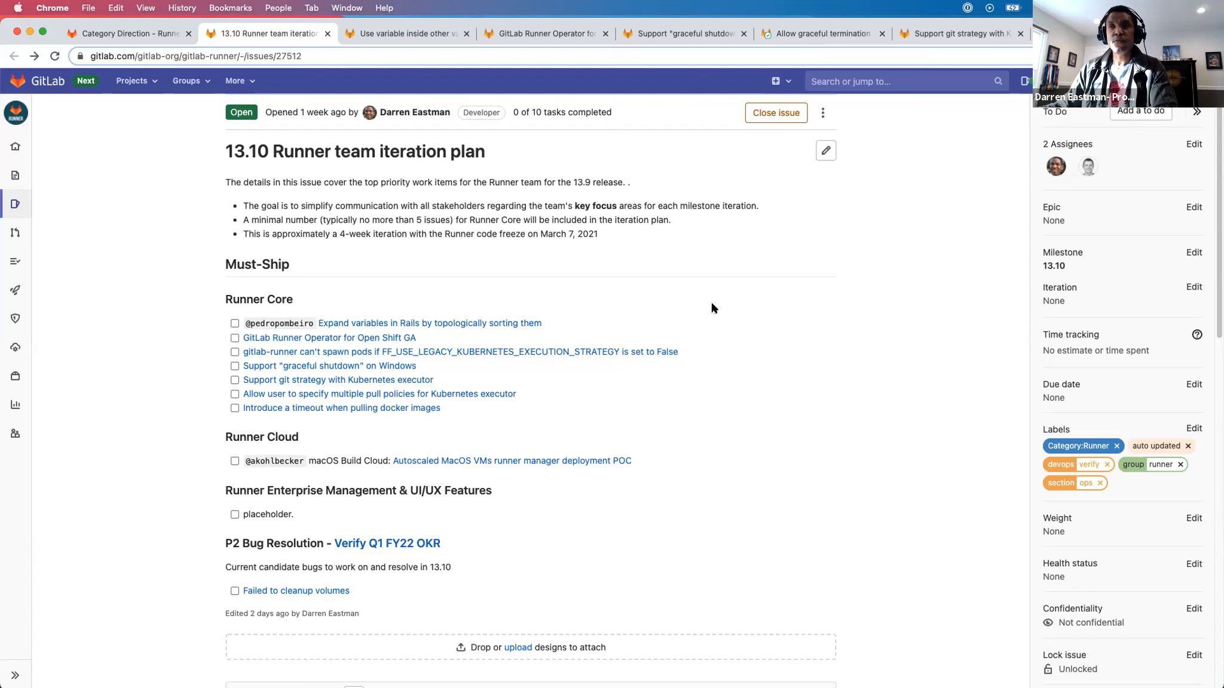
# - Scroll the 13.10 Runner iteration plan down past its task lists to the Must-Ship issues
pyautogui.scroll(-3)
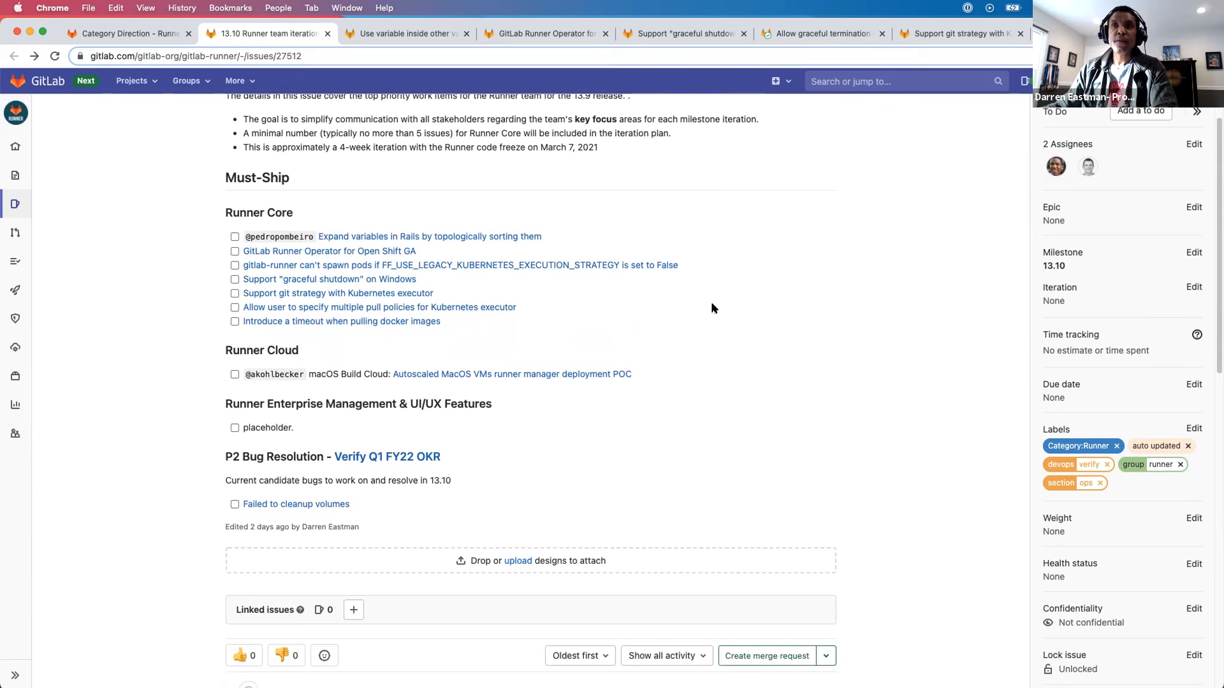
pyautogui.moveTo(747, 324)
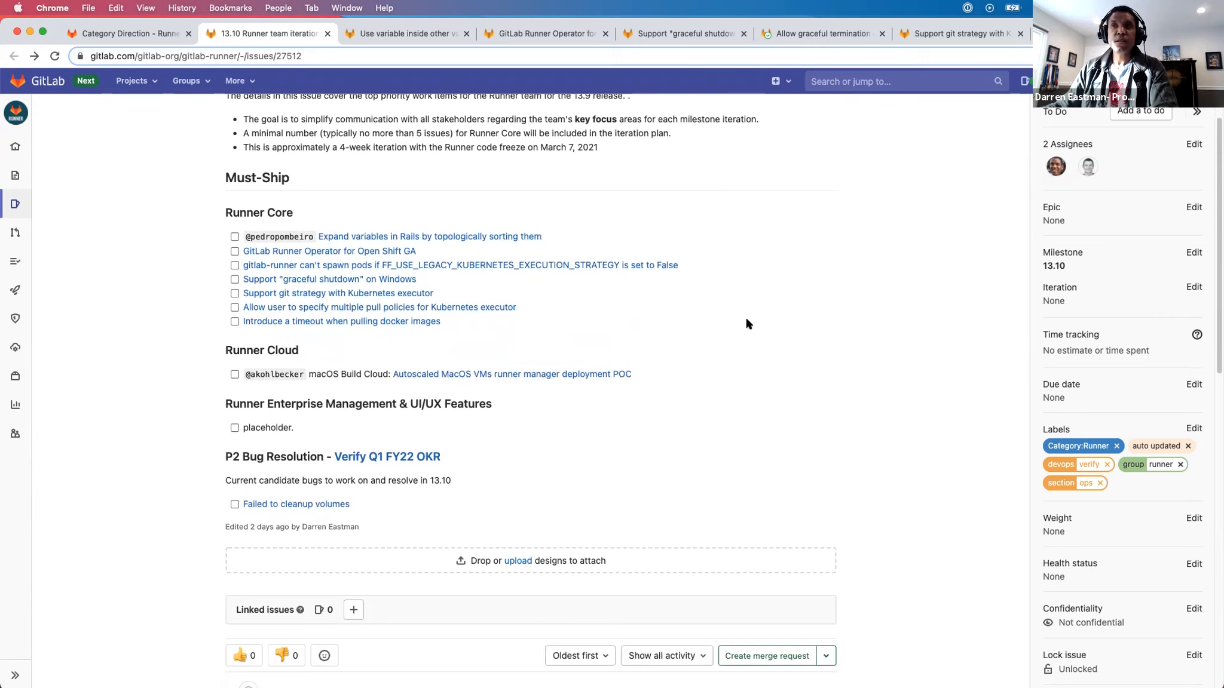